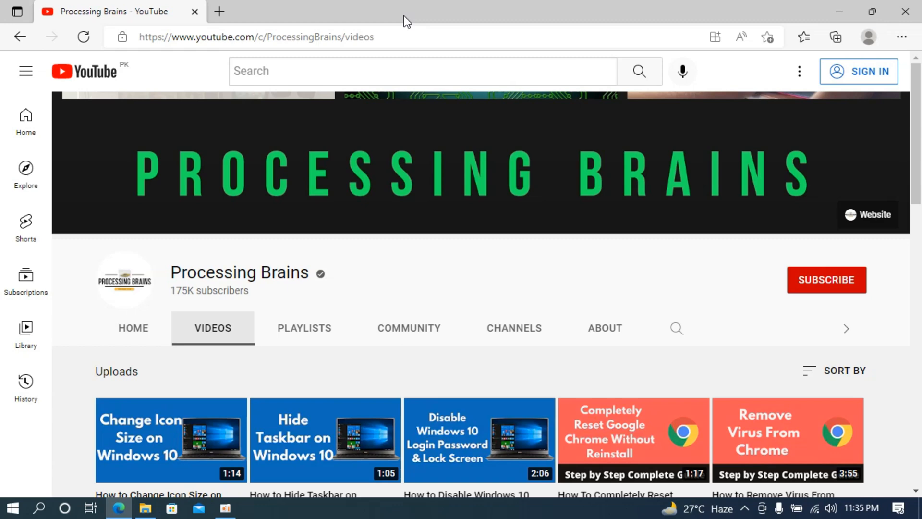
pyautogui.moveTo(13, 507)
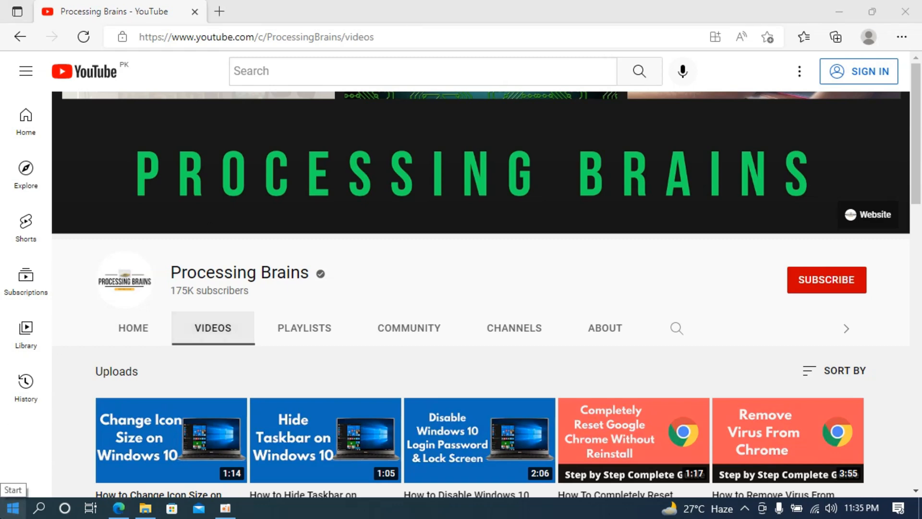
# Open the Start menu search to look up bbc and its Bing web results
pyautogui.click(11, 507)
pyautogui.write('bbc')
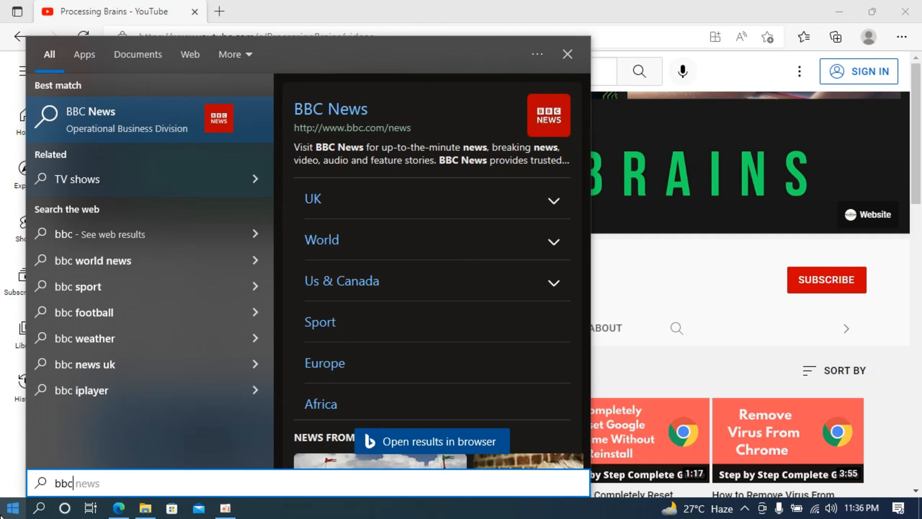
pyautogui.click(15, 508)
pyautogui.write('regi')
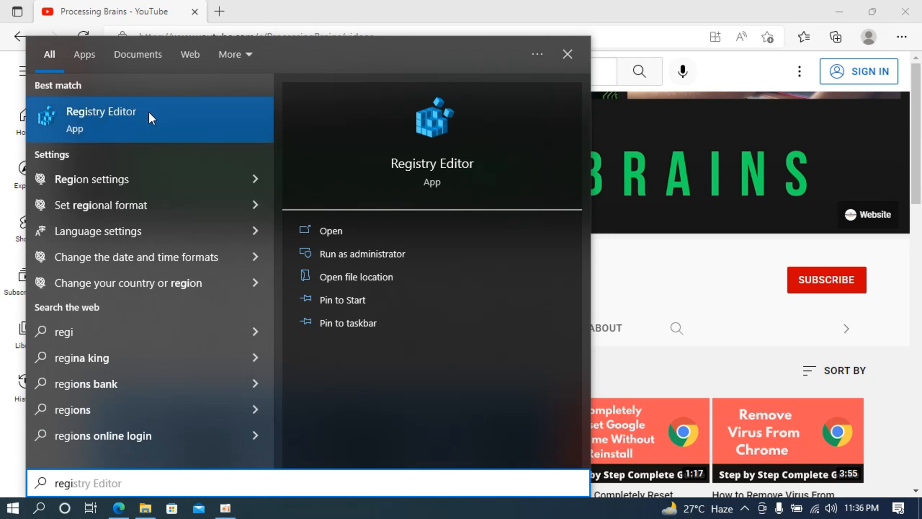
pyautogui.moveTo(179, 138)
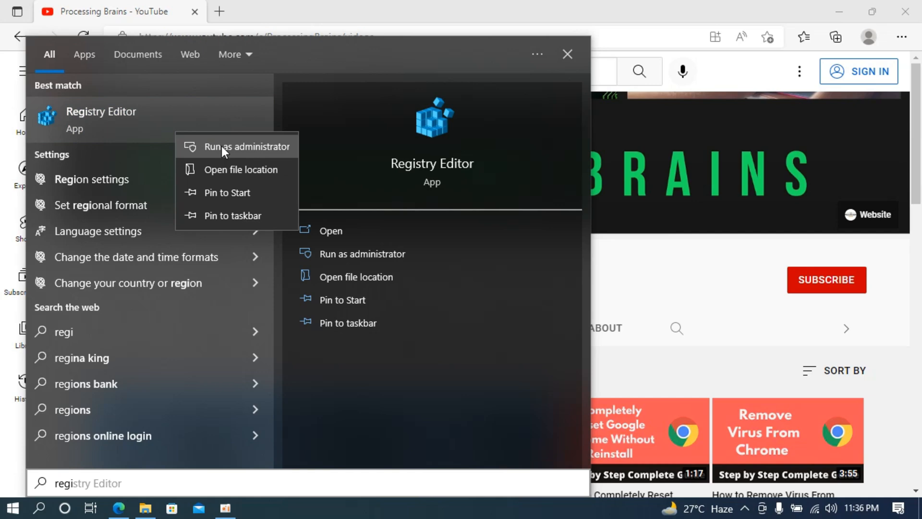
pyautogui.moveTo(278, 153)
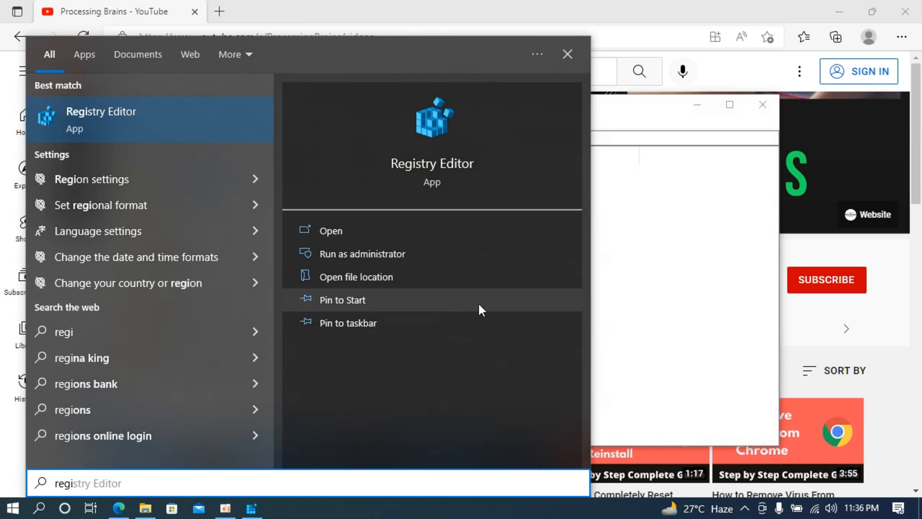
# Bring Registry Editor forward, expand HKEY_CURRENT_USER and SOFTWARE, and scroll to Microsoft's Windows key
pyautogui.click(331, 231)
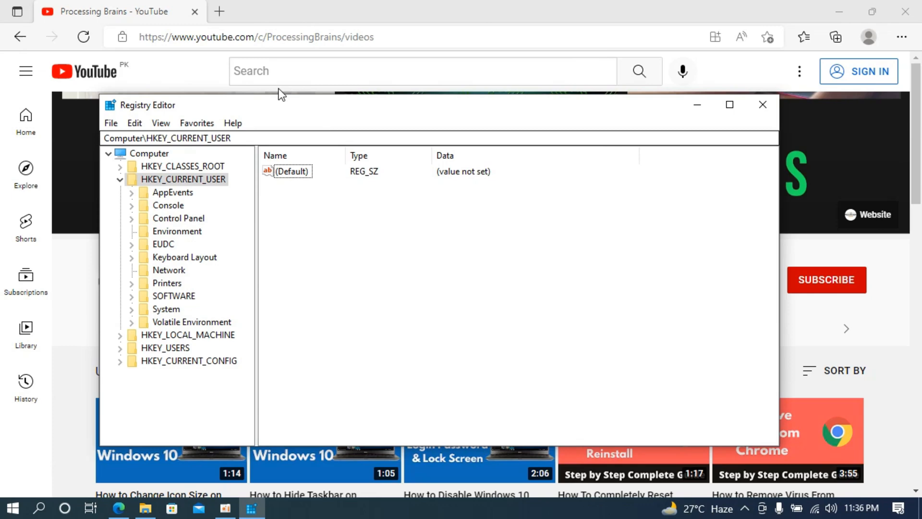
pyautogui.moveTo(391, 110)
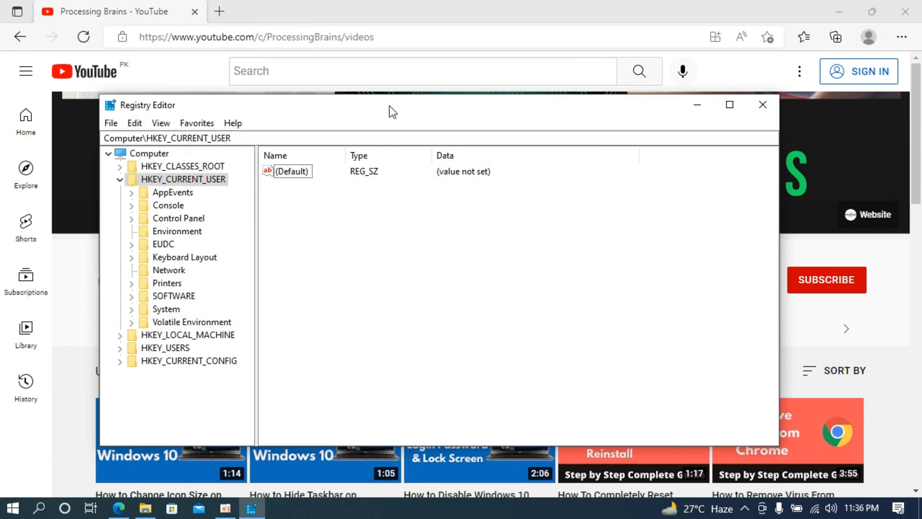
pyautogui.click(119, 179)
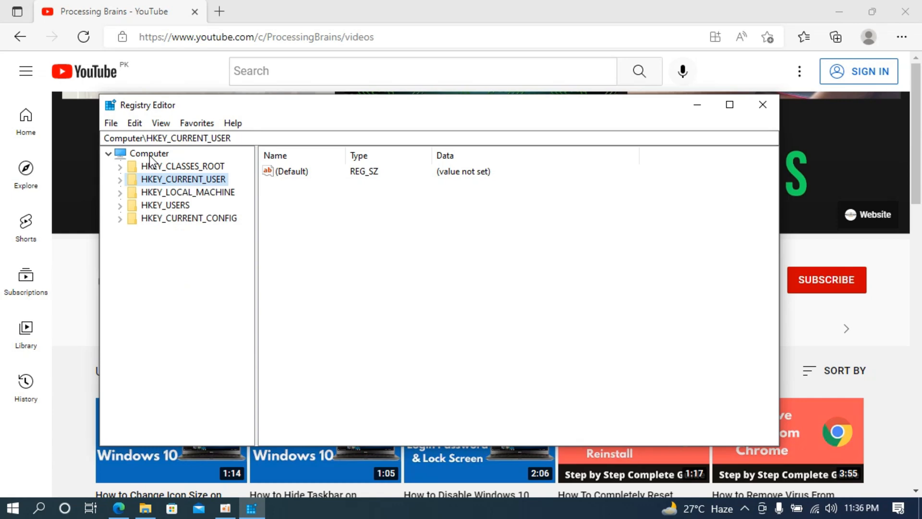
pyautogui.moveTo(151, 168)
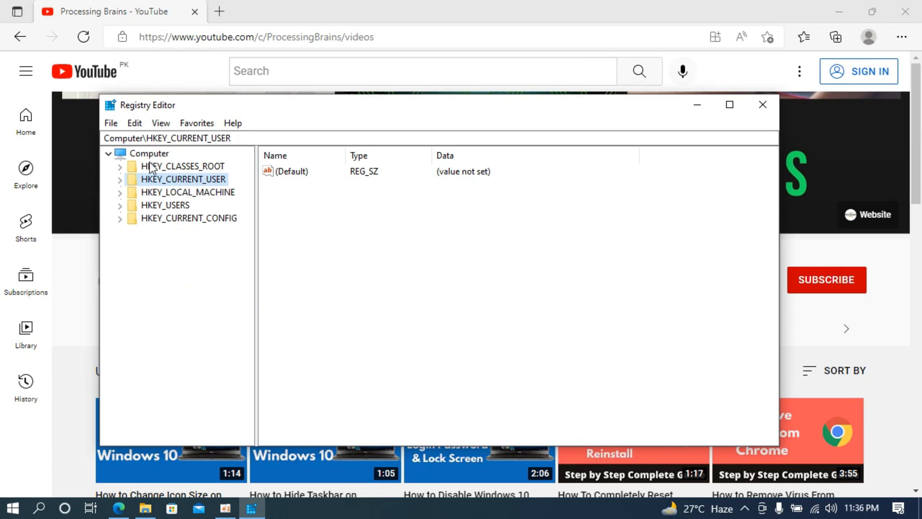
pyautogui.moveTo(124, 184)
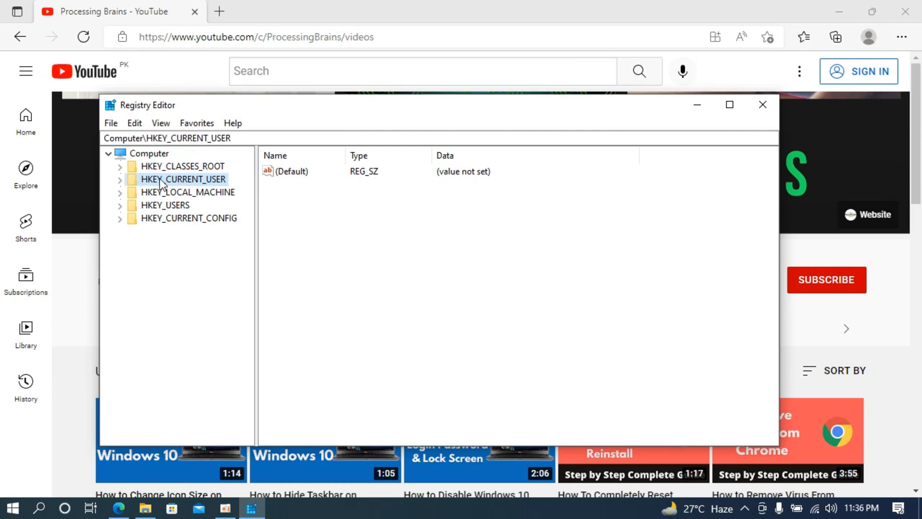
pyautogui.click(121, 179)
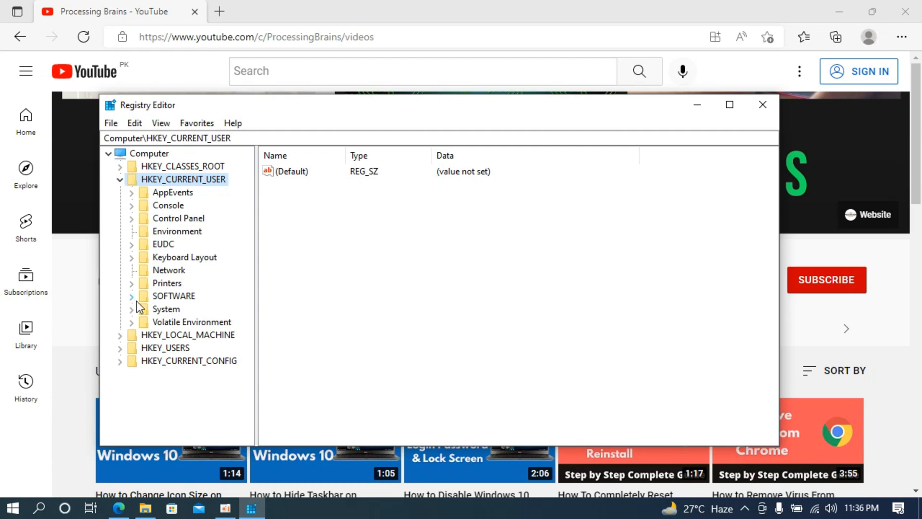
pyautogui.moveTo(134, 302)
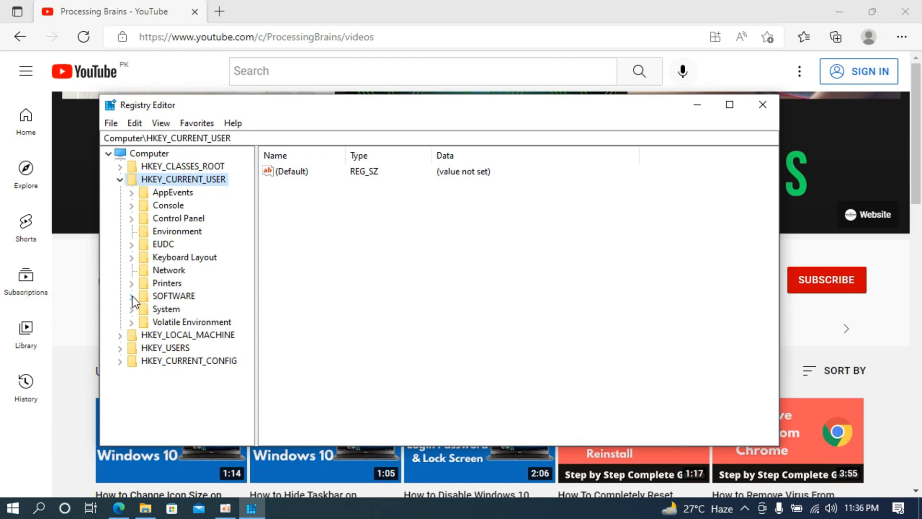
pyautogui.click(131, 296)
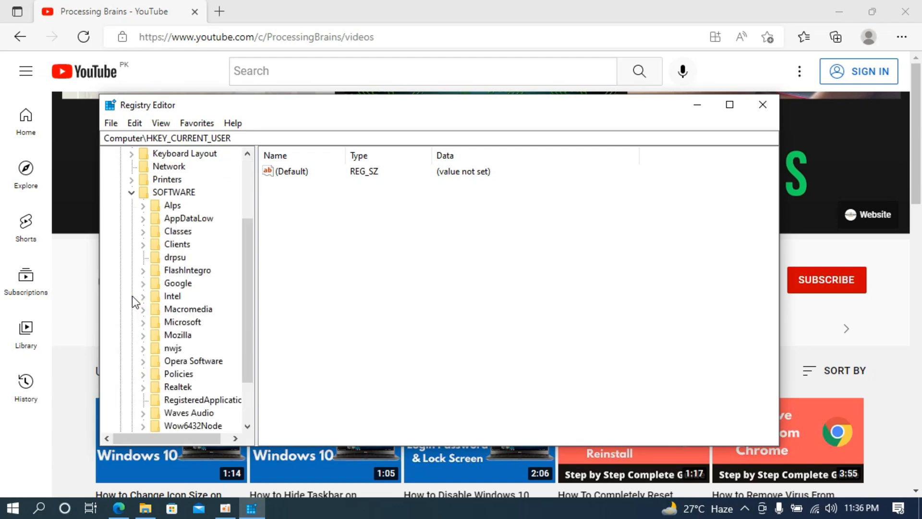
pyautogui.scroll(-3)
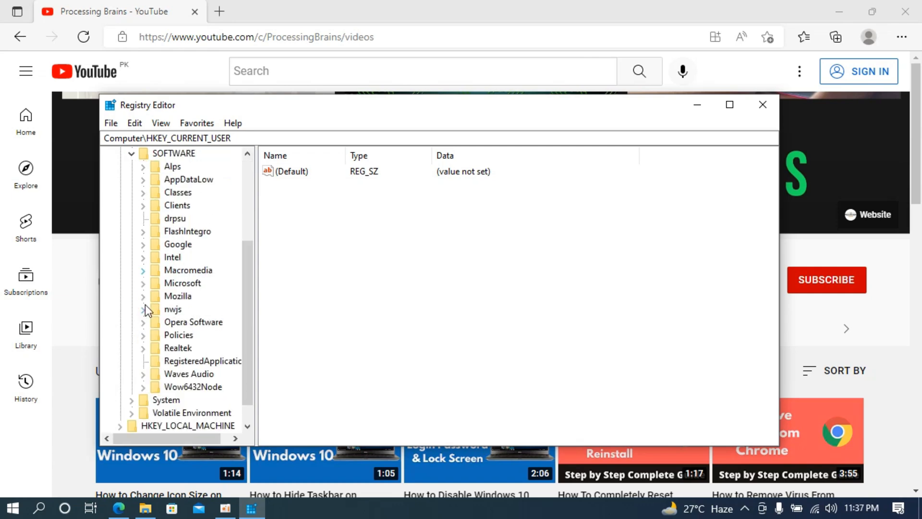
pyautogui.moveTo(185, 295)
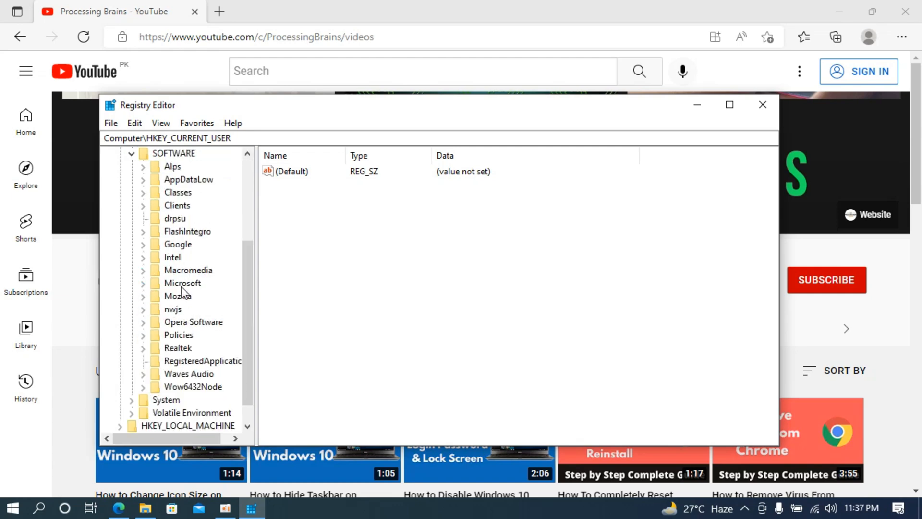
pyautogui.moveTo(143, 288)
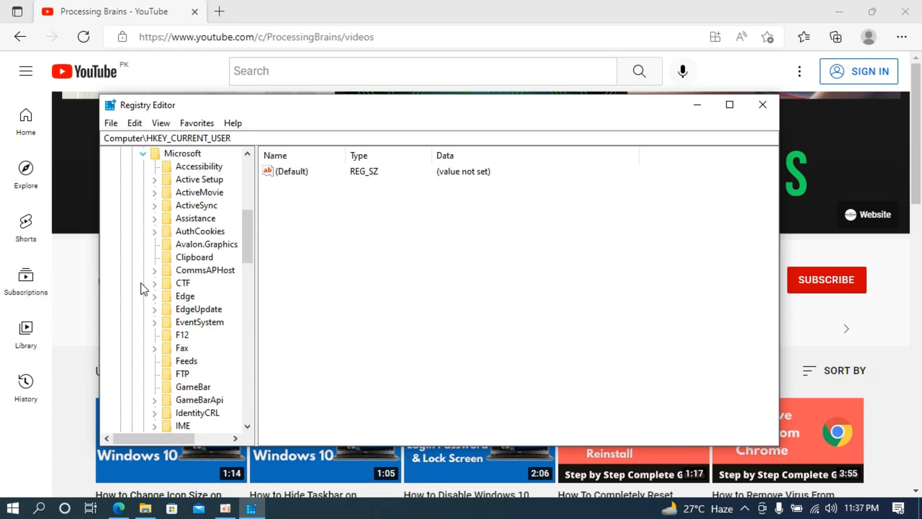
pyautogui.scroll(-3)
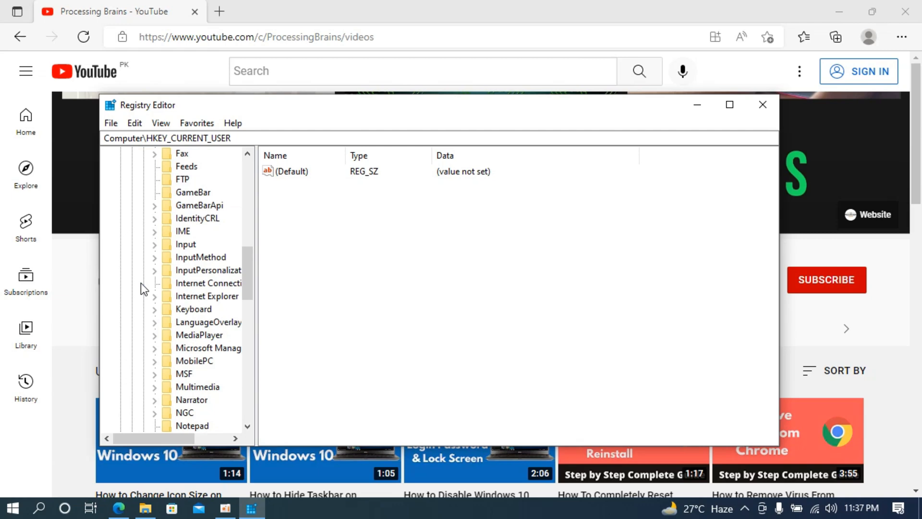
pyautogui.scroll(-3)
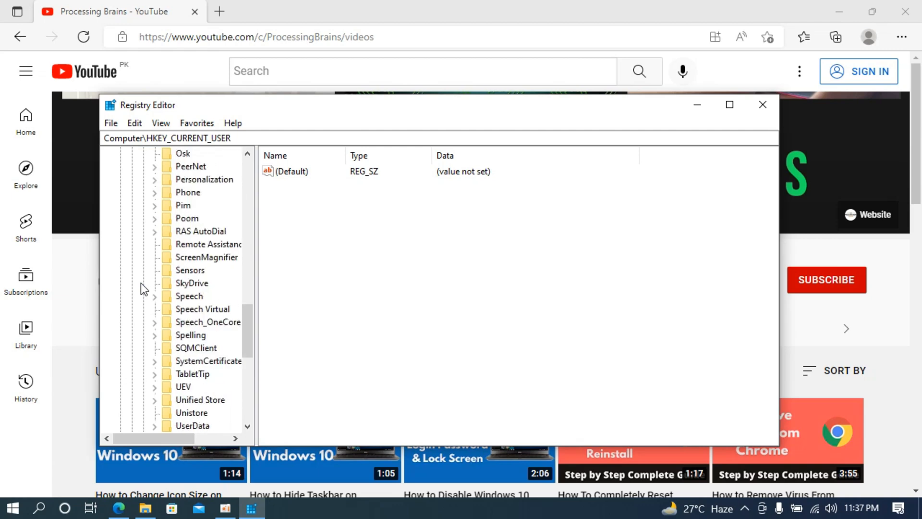
pyautogui.moveTo(134, 300)
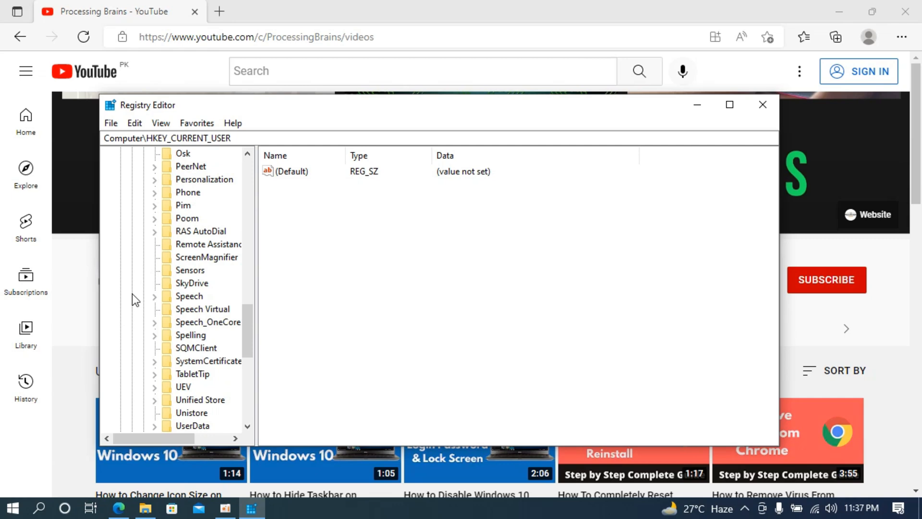
pyautogui.scroll(-3)
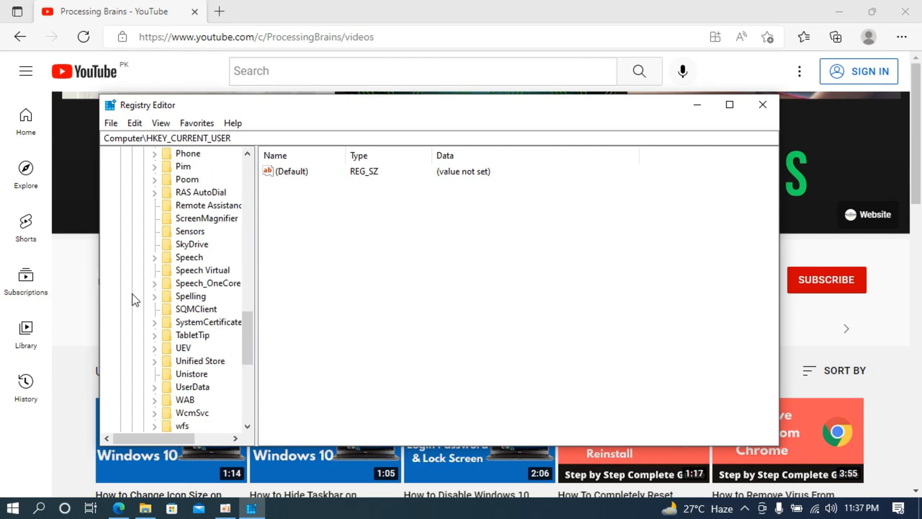
pyautogui.scroll(-3)
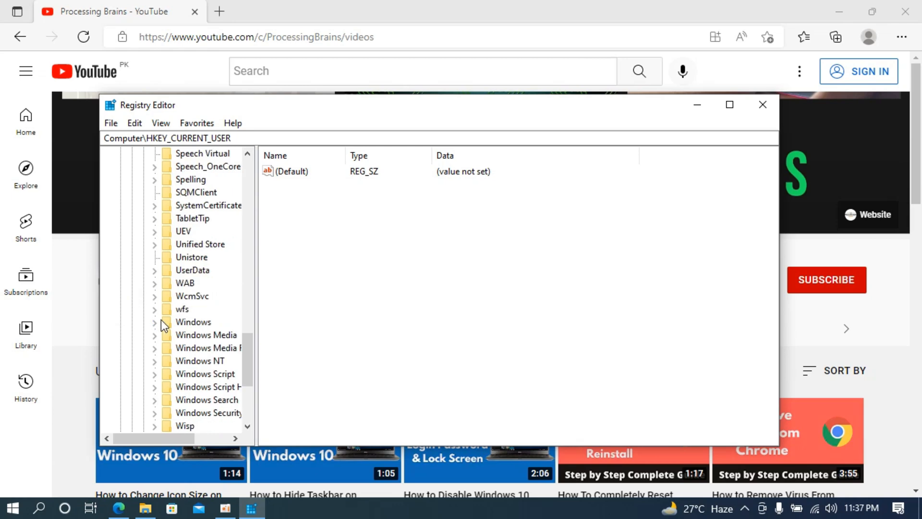
# Expand the Windows key, then scroll to and expand Search under CurrentVersion
pyautogui.click(155, 322)
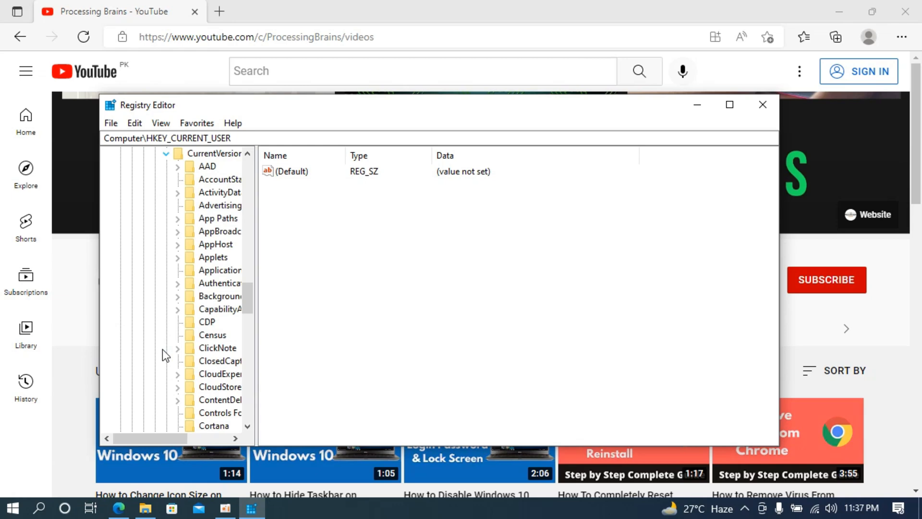
pyautogui.scroll(-3)
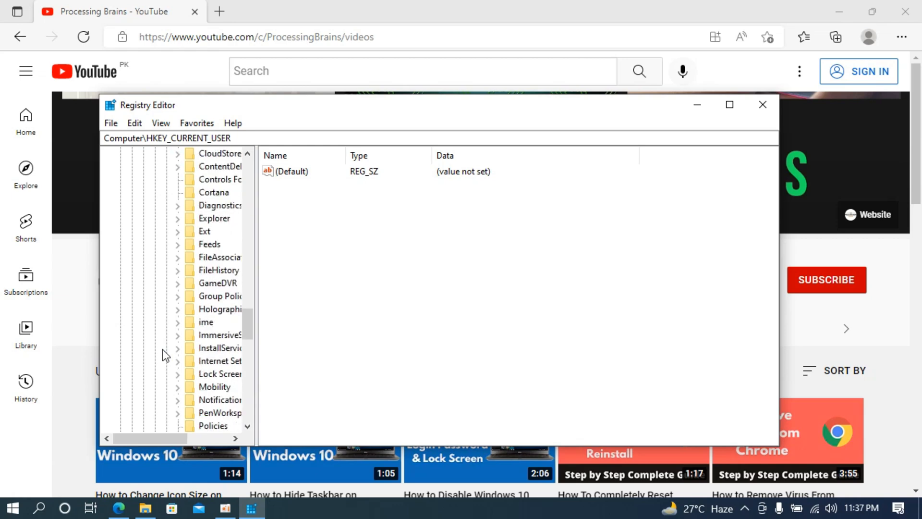
pyautogui.scroll(-3)
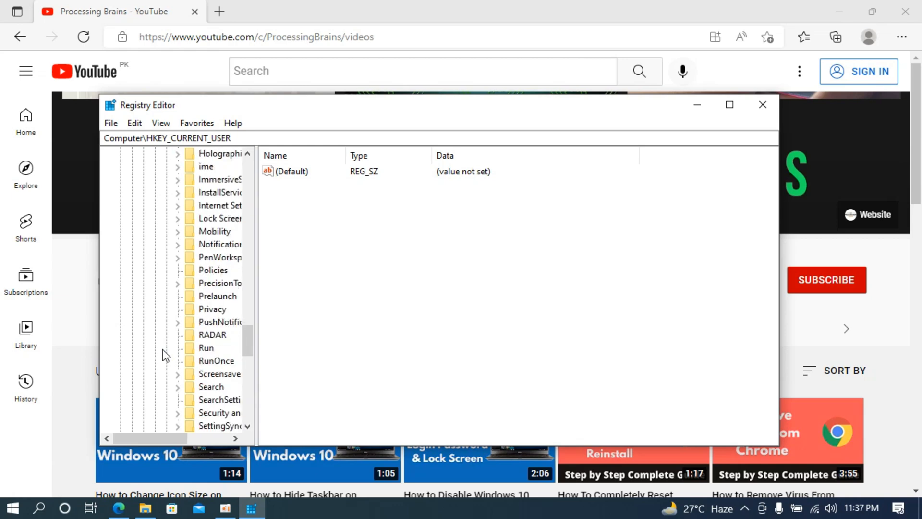
pyautogui.scroll(-3)
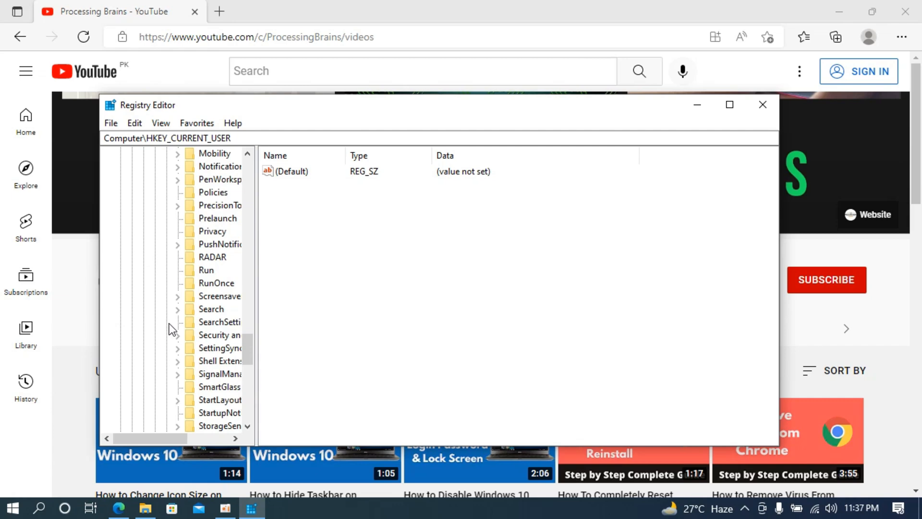
pyautogui.click(176, 308)
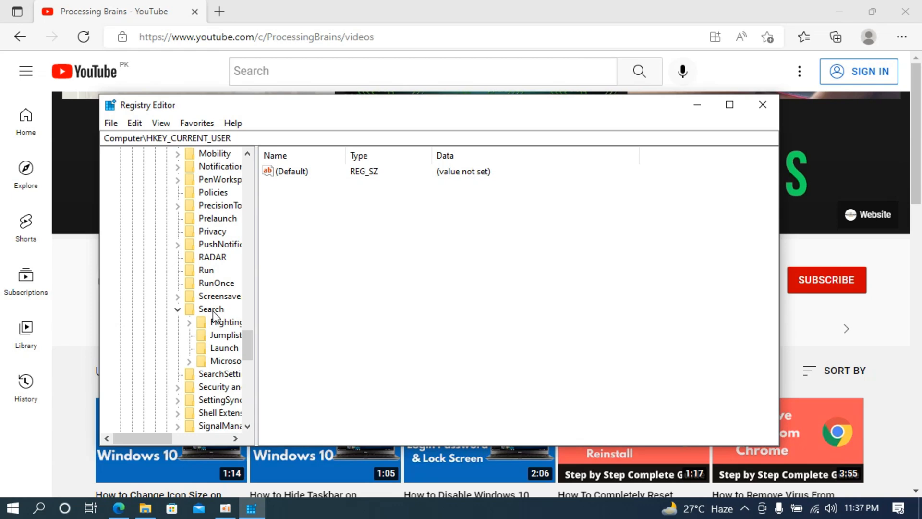
# Add a new DWORD (32-bit) value, New Value #1, to the Search key
pyautogui.rightClick(211, 309)
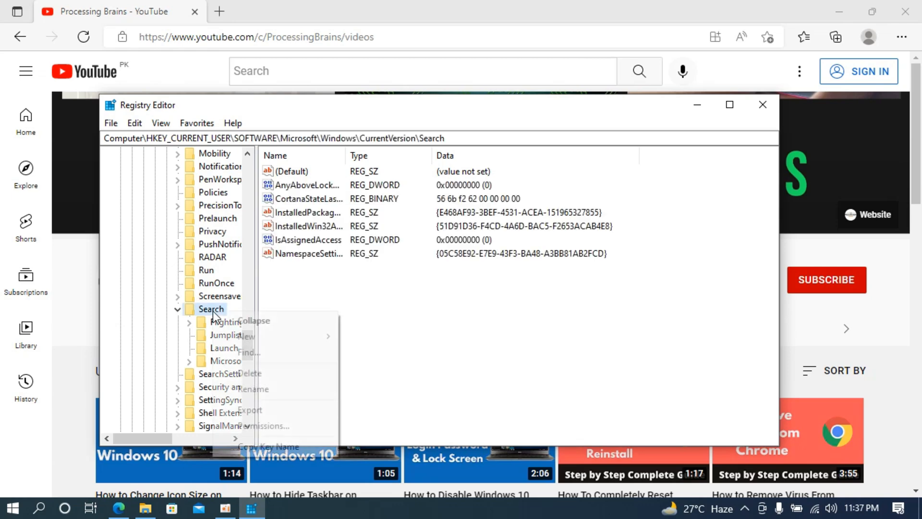
pyautogui.moveTo(263, 337)
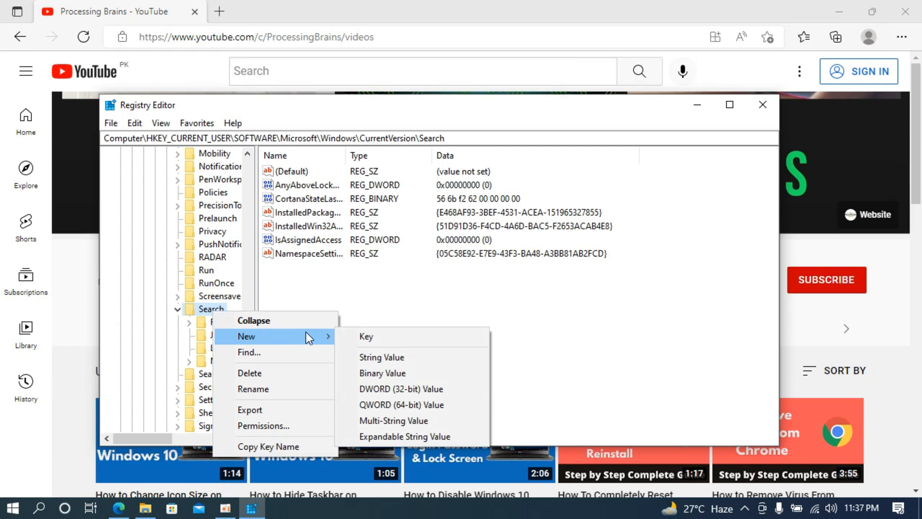
pyautogui.moveTo(367, 337)
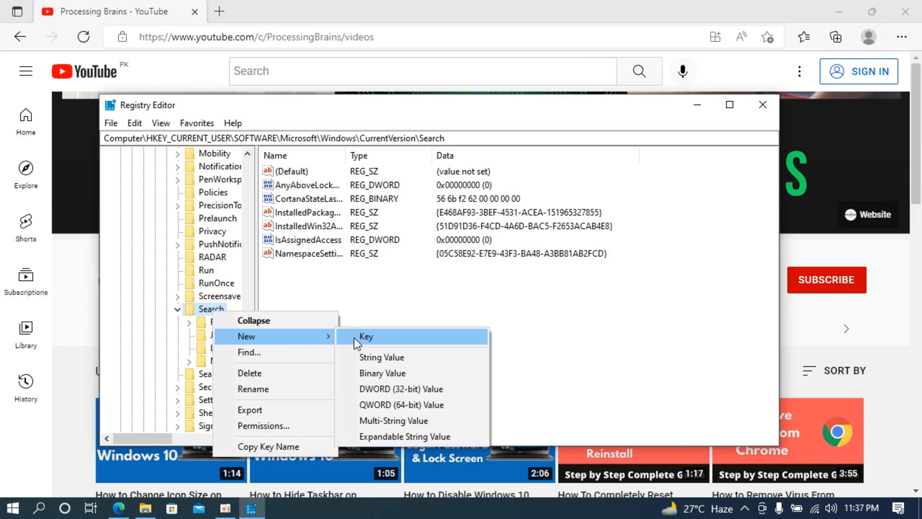
pyautogui.moveTo(389, 392)
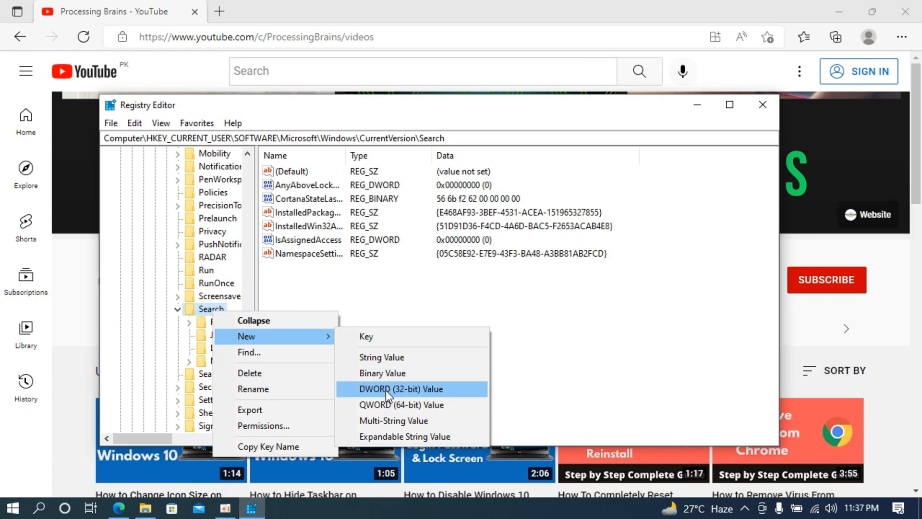
pyautogui.click(399, 389)
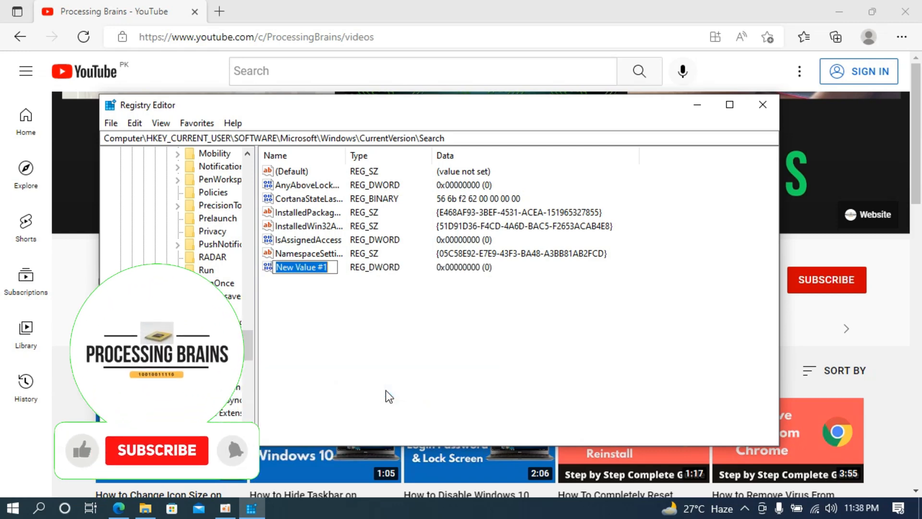
pyautogui.click(157, 451)
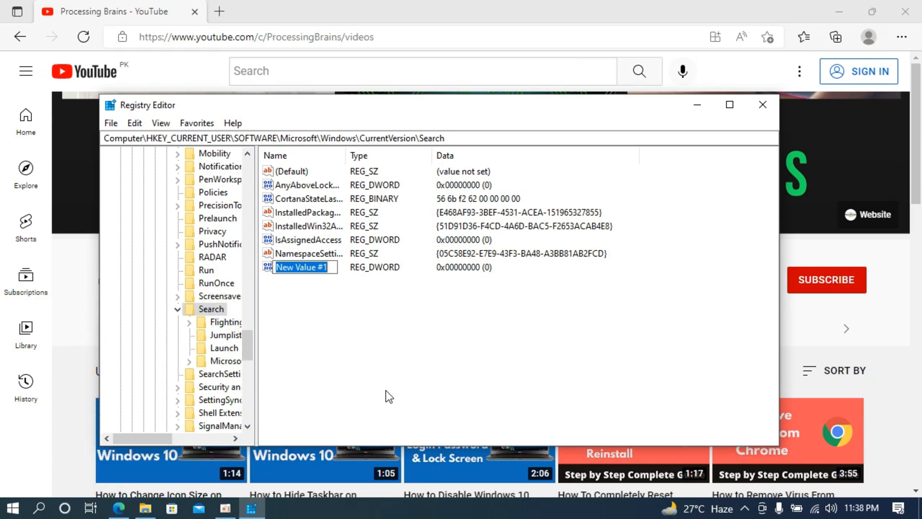
# Rename the new DWORD value to BingSearchEnabled
pyautogui.write('Bing')
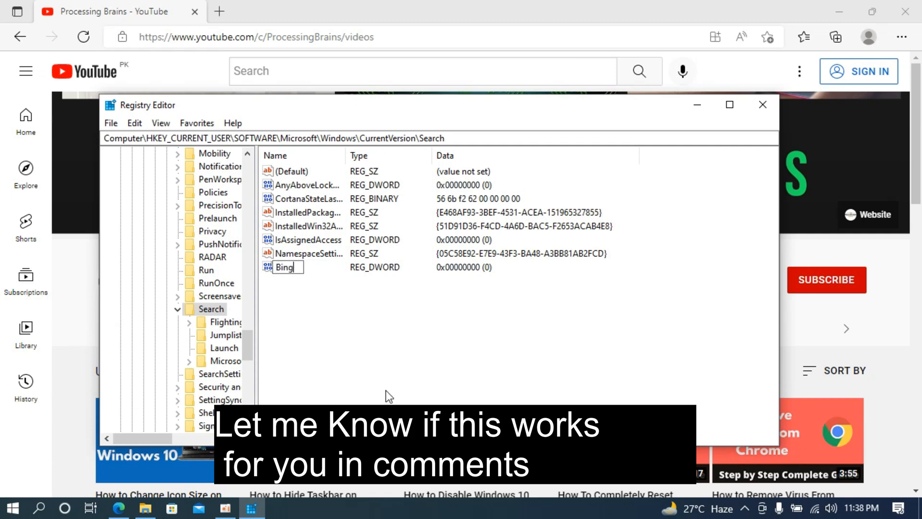
pyautogui.write('S')
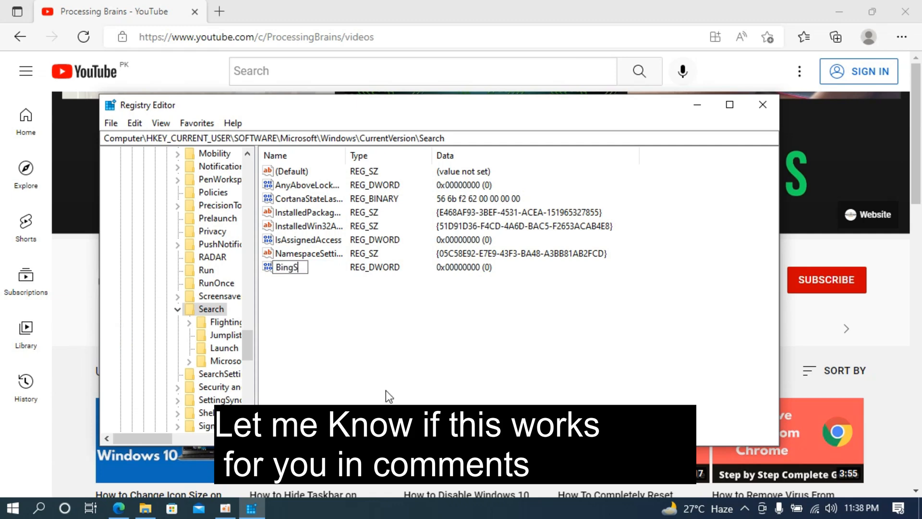
pyautogui.write('ear')
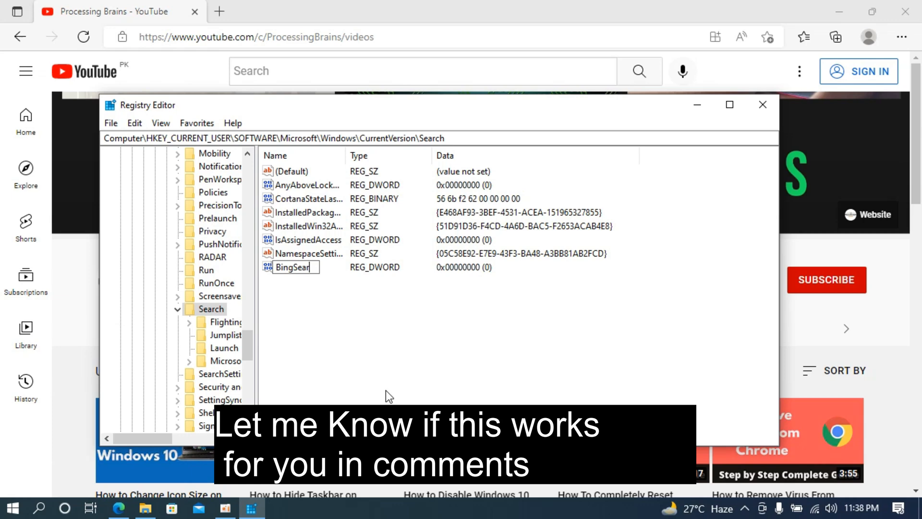
pyautogui.write('ch')
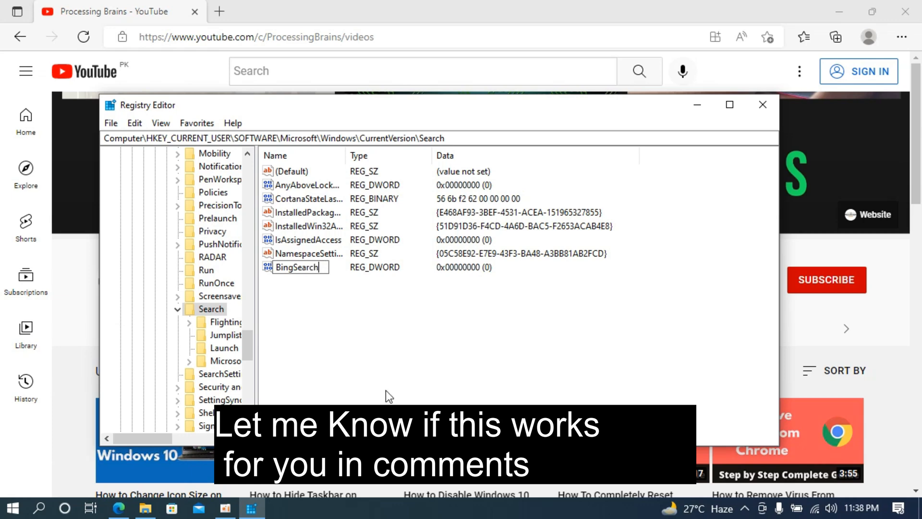
pyautogui.write('E')
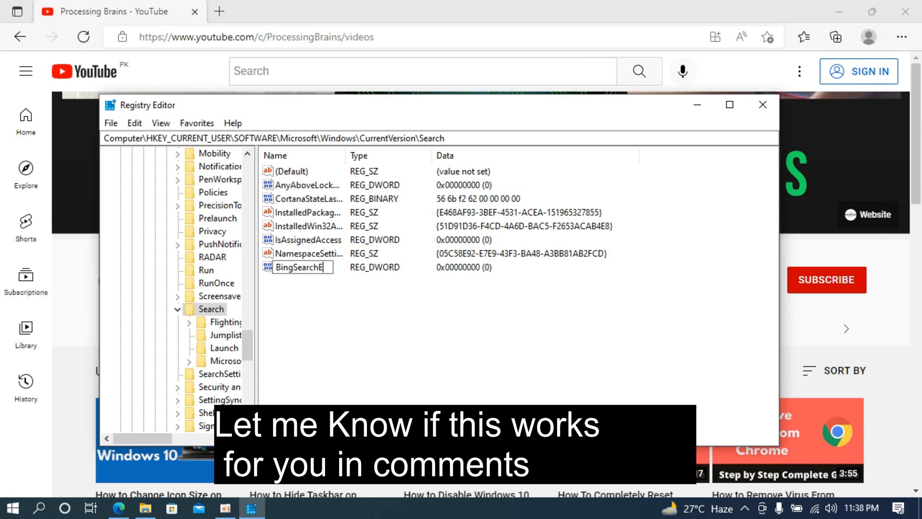
pyautogui.write('nabled')
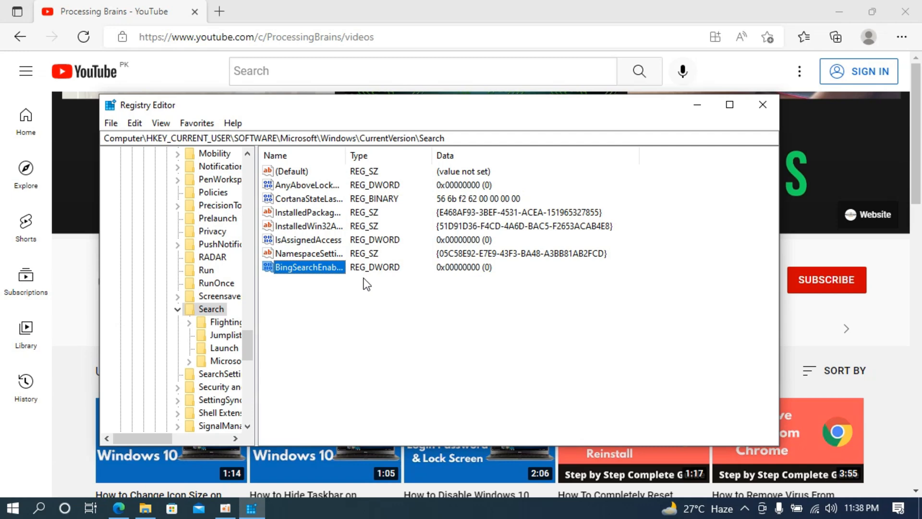
pyautogui.doubleClick(308, 267)
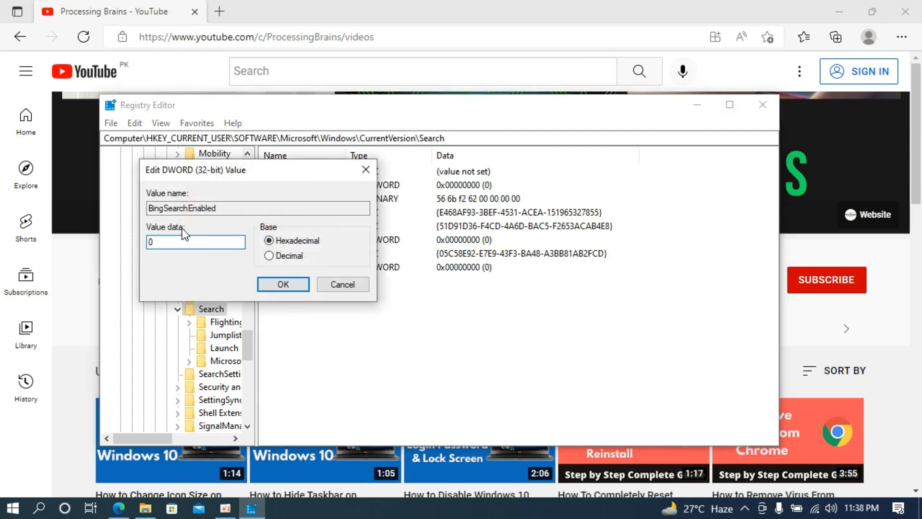
pyautogui.click(195, 242)
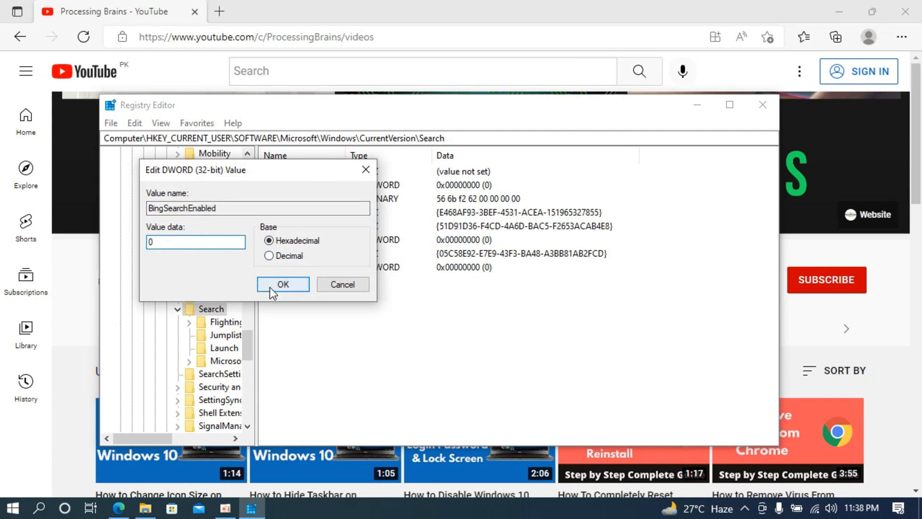
pyautogui.click(283, 284)
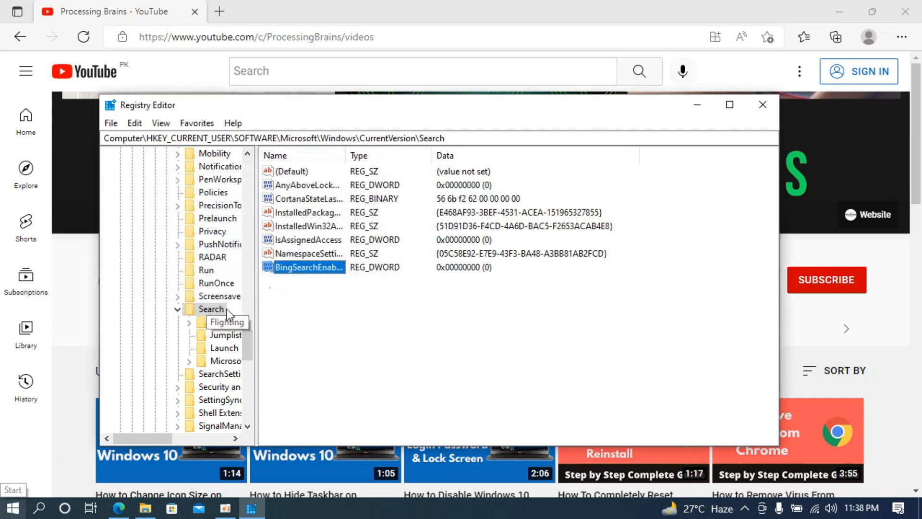
# Close Registry Editor and search bbc in Start to confirm no web results
pyautogui.click(762, 105)
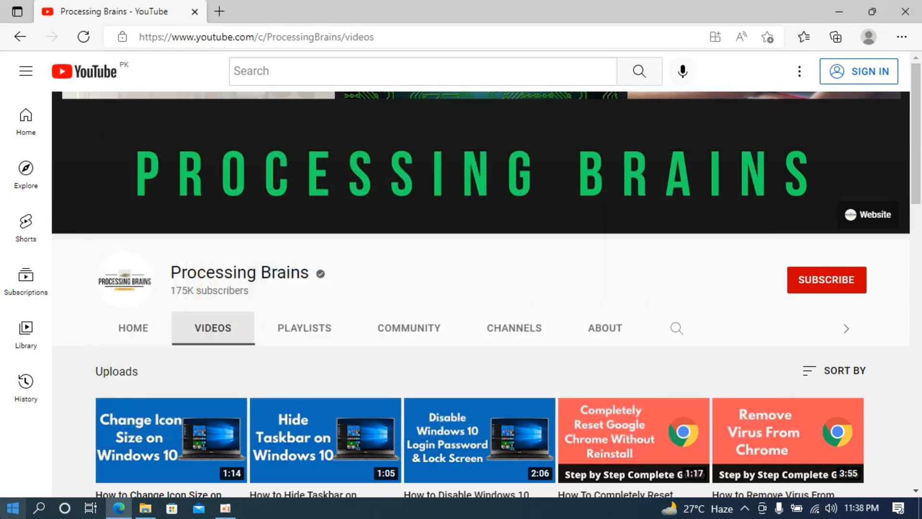
pyautogui.click(11, 508)
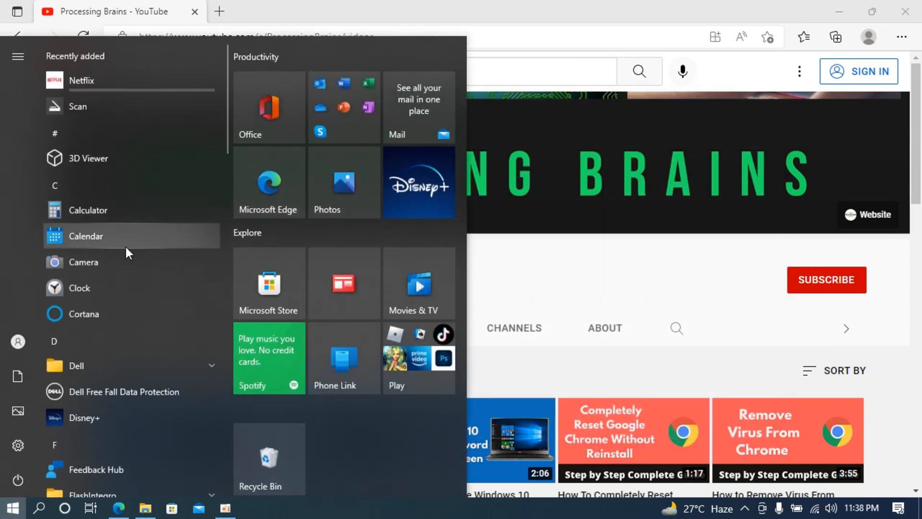
pyautogui.write('bbc')
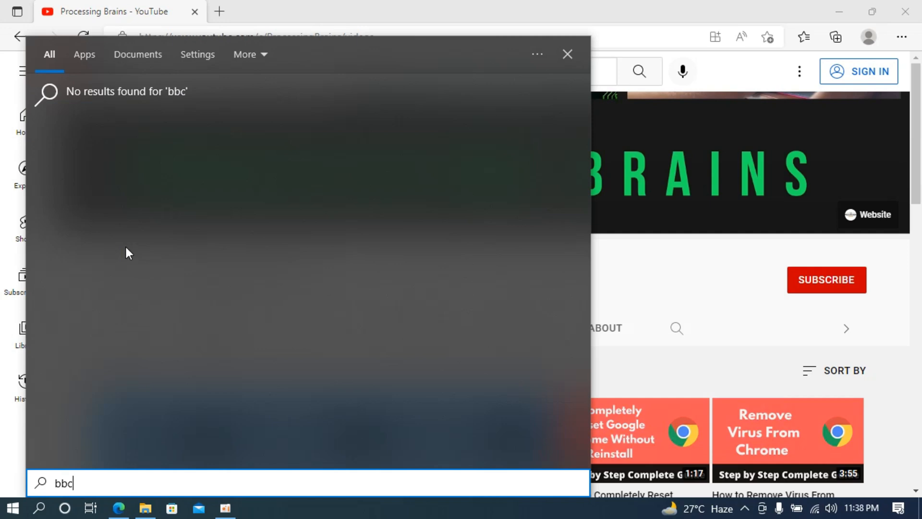
pyautogui.moveTo(178, 178)
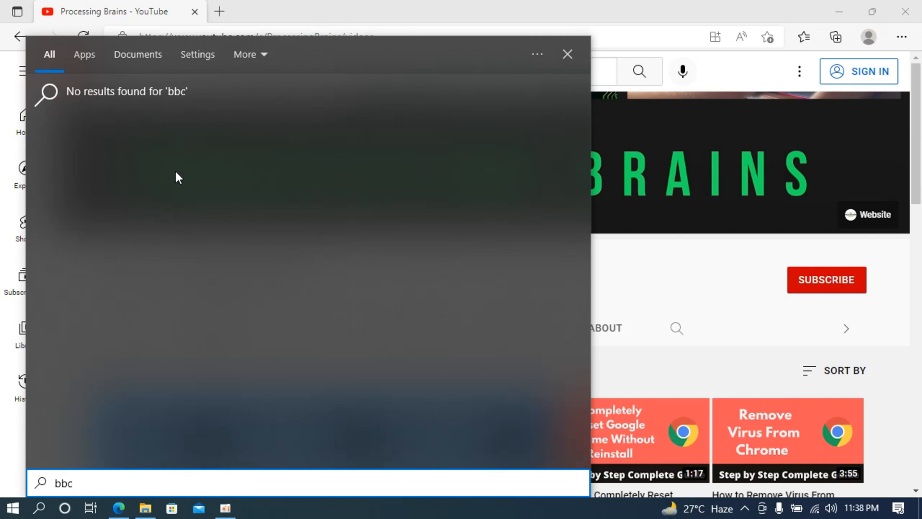